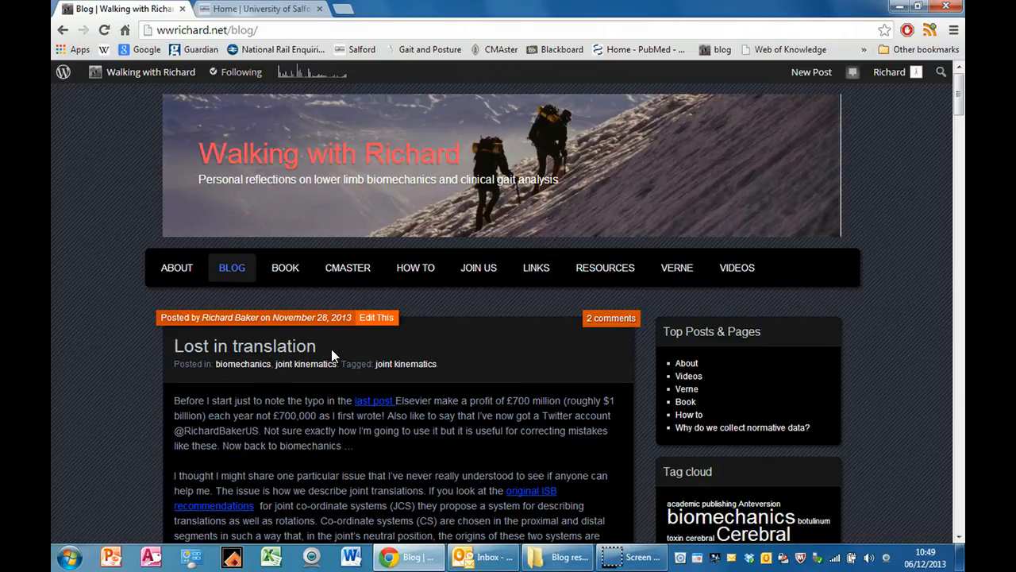
pyautogui.moveTo(605, 267)
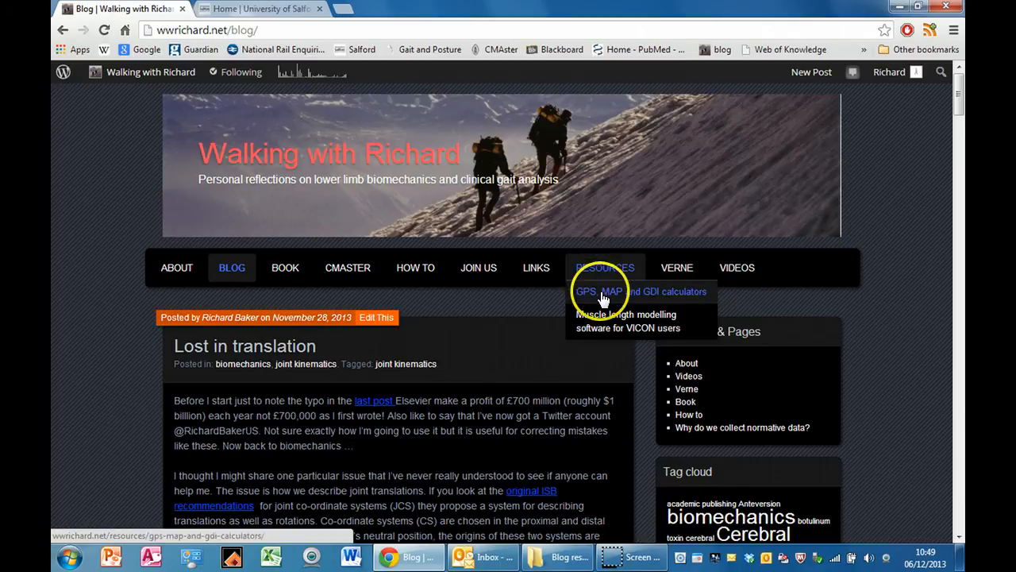
# Go to the 'GPS, MAP and GDI calculators' page and download the calculator xlsx file.
pyautogui.click(600, 291)
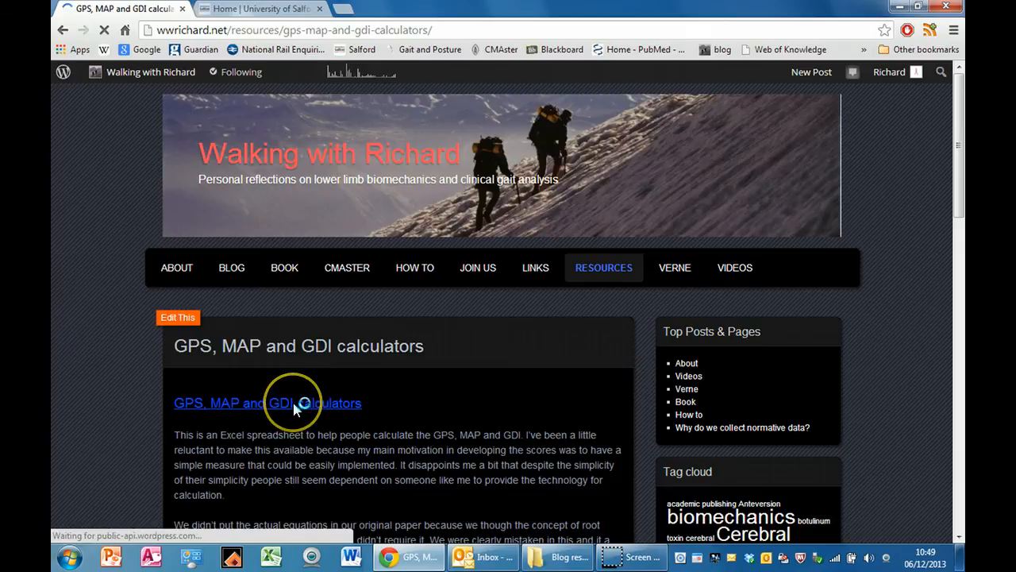
pyautogui.click(268, 402)
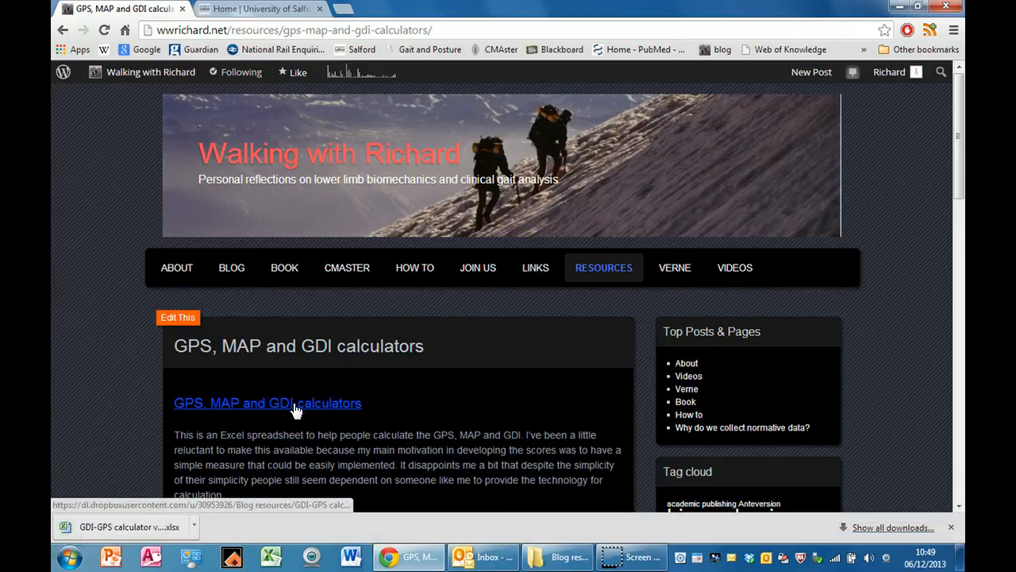
pyautogui.moveTo(143, 531)
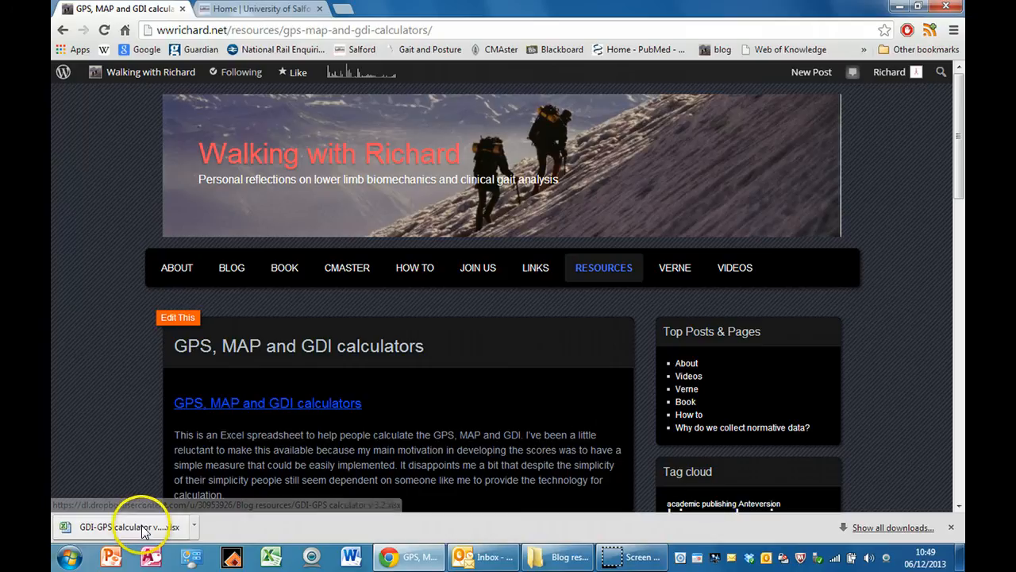
# Open the downloaded GDI-GPS calculator file from Chrome's download bar in Excel.
pyautogui.click(127, 527)
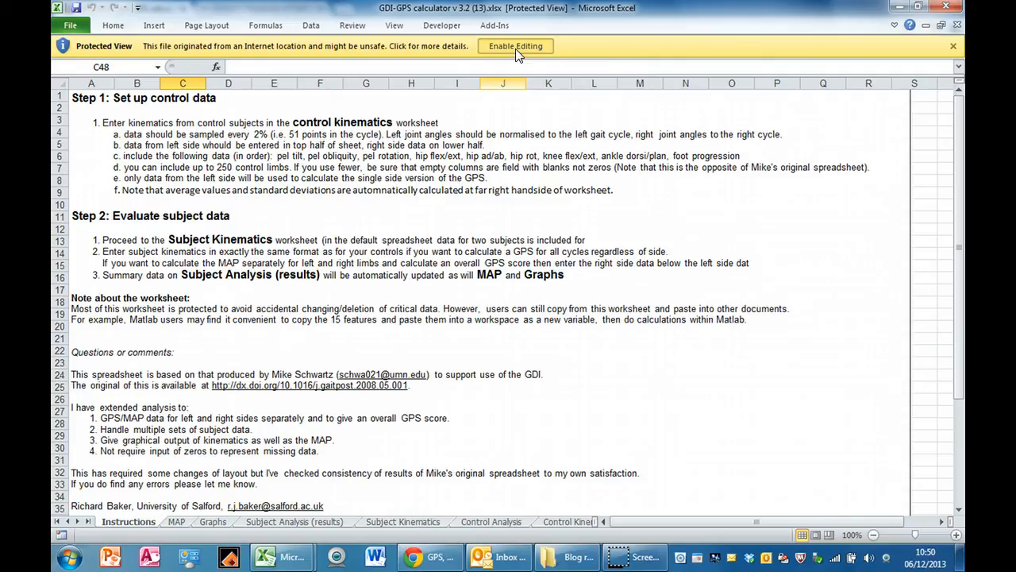
# Enable editing in Protected View and review the Instructions sheet.
pyautogui.click(515, 46)
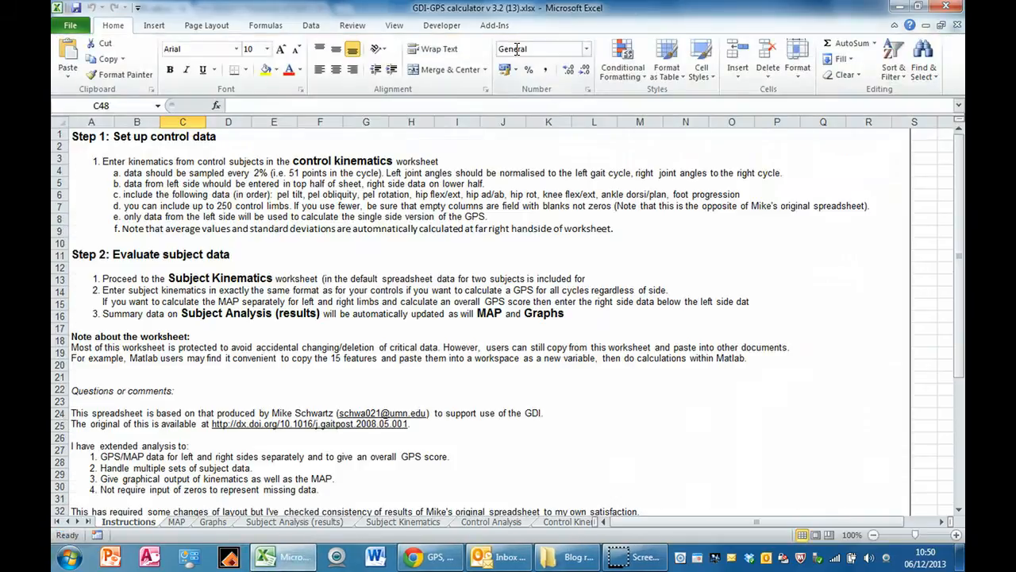
pyautogui.moveTo(542, 49)
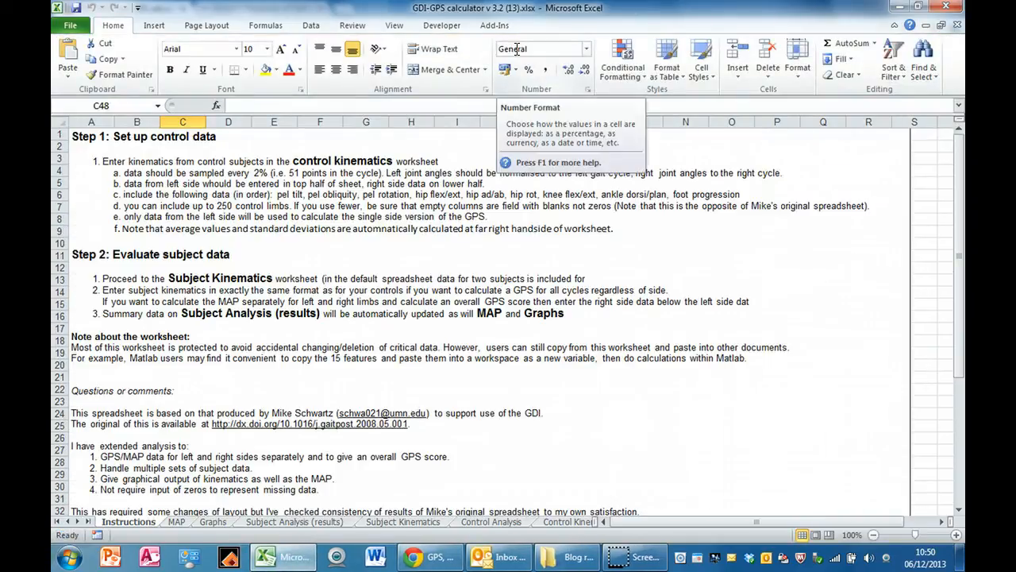
pyautogui.moveTo(554, 212)
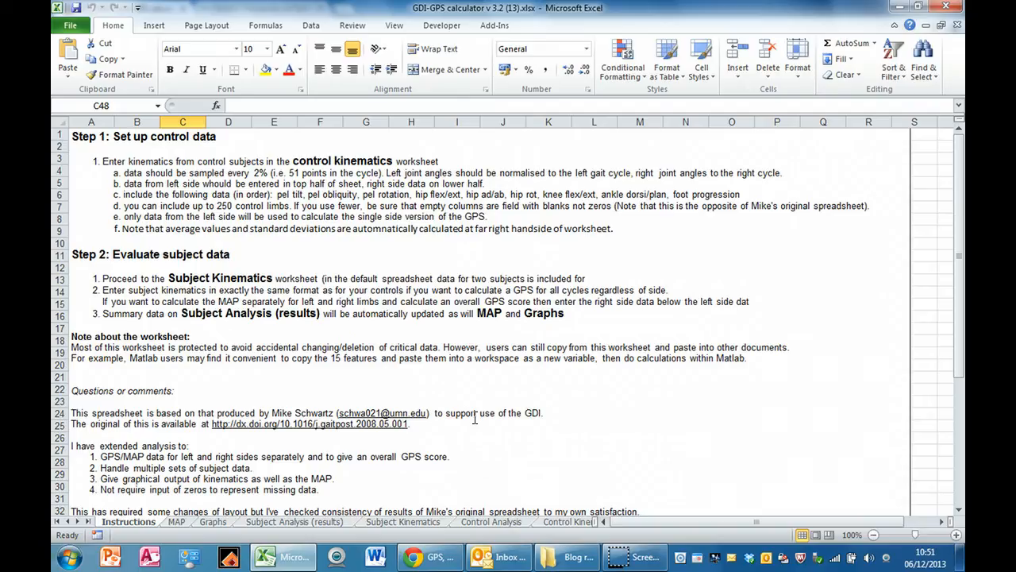
pyautogui.moveTo(220, 358)
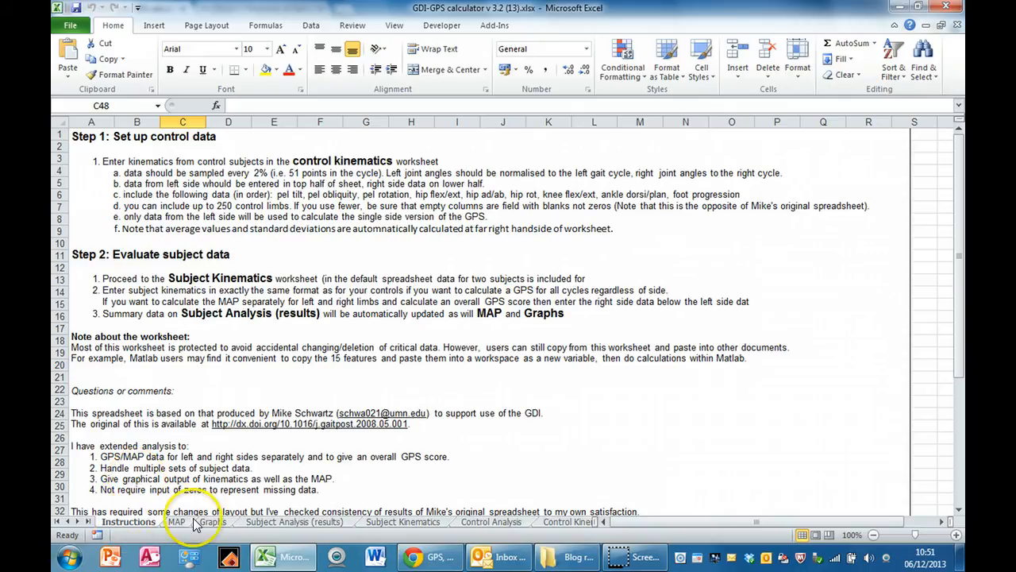
pyautogui.moveTo(443, 530)
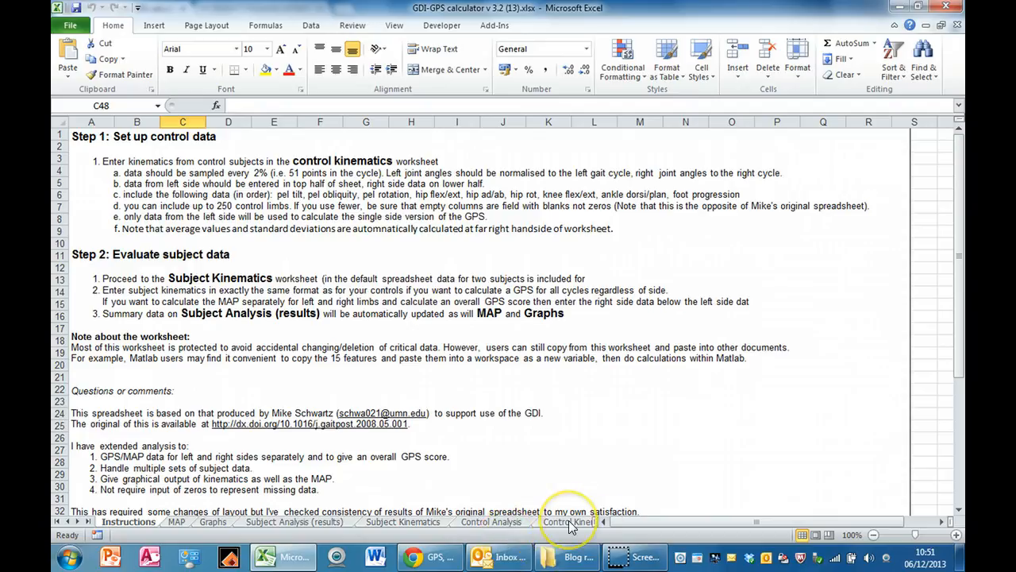
pyautogui.moveTo(923, 310)
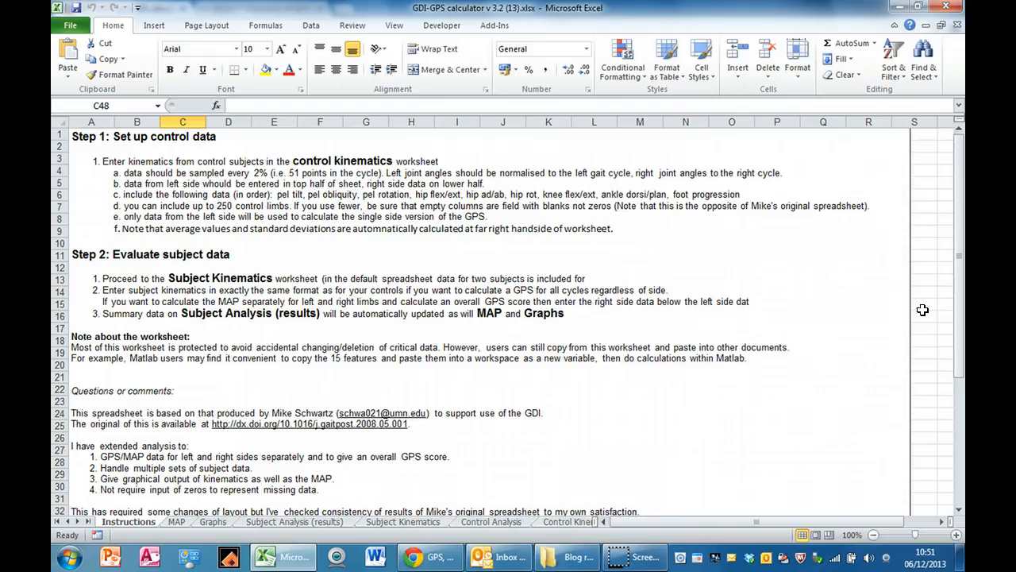
pyautogui.click(206, 25)
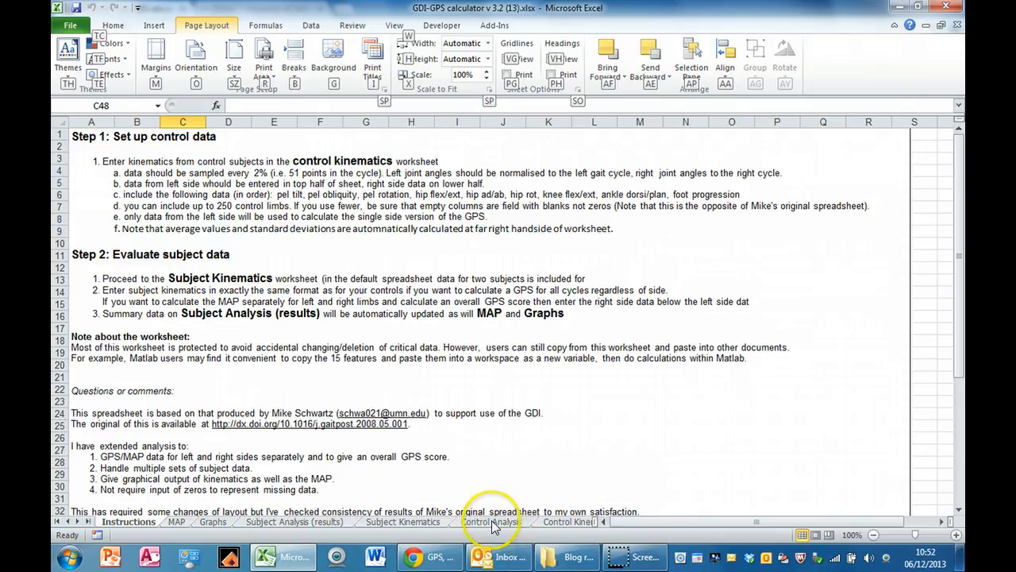
pyautogui.moveTo(532, 526)
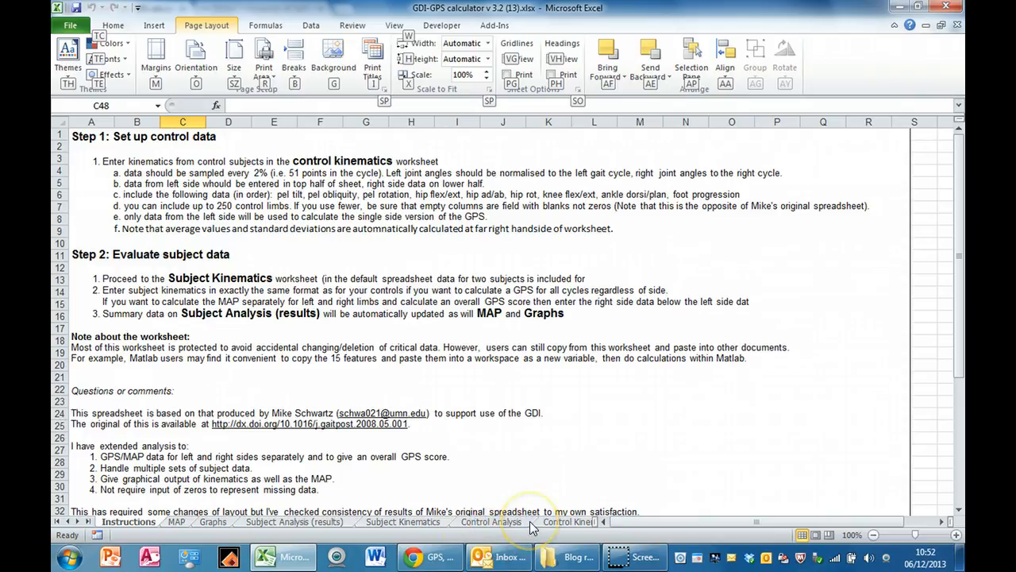
pyautogui.moveTo(389, 521)
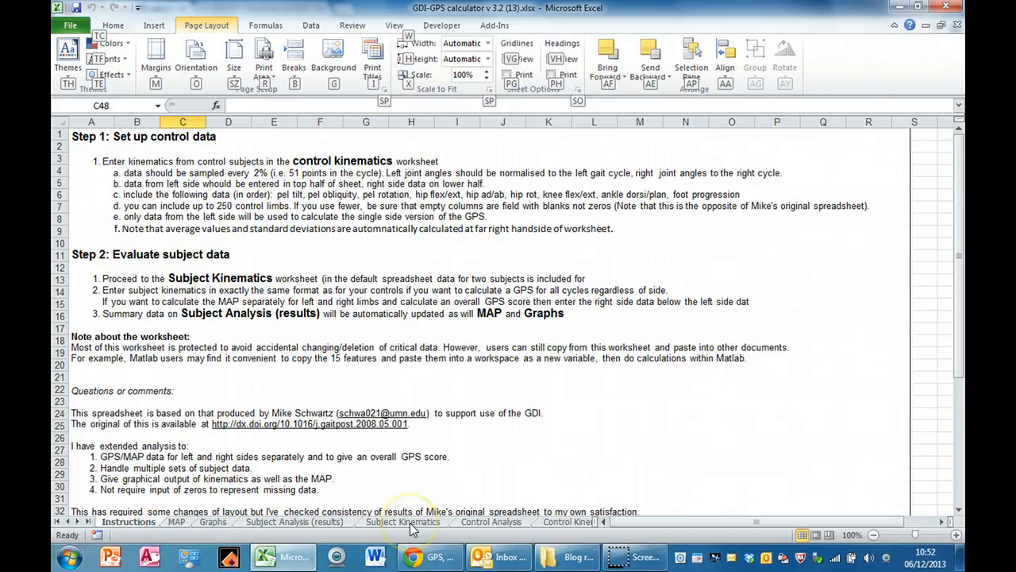
# View the Subject Kinematics sheet, then the Subject Analysis (results) sheet.
pyautogui.click(403, 521)
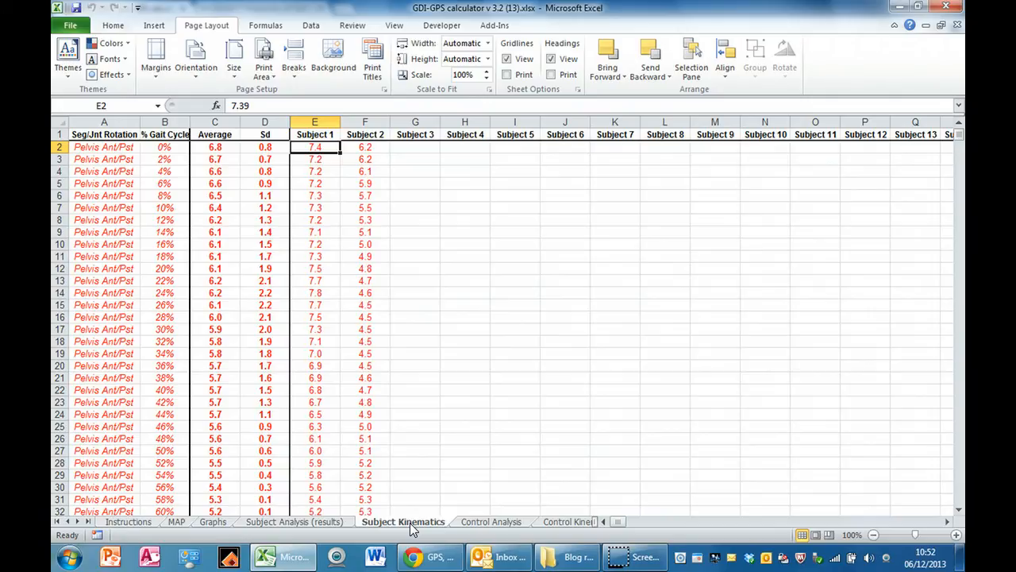
pyautogui.click(294, 521)
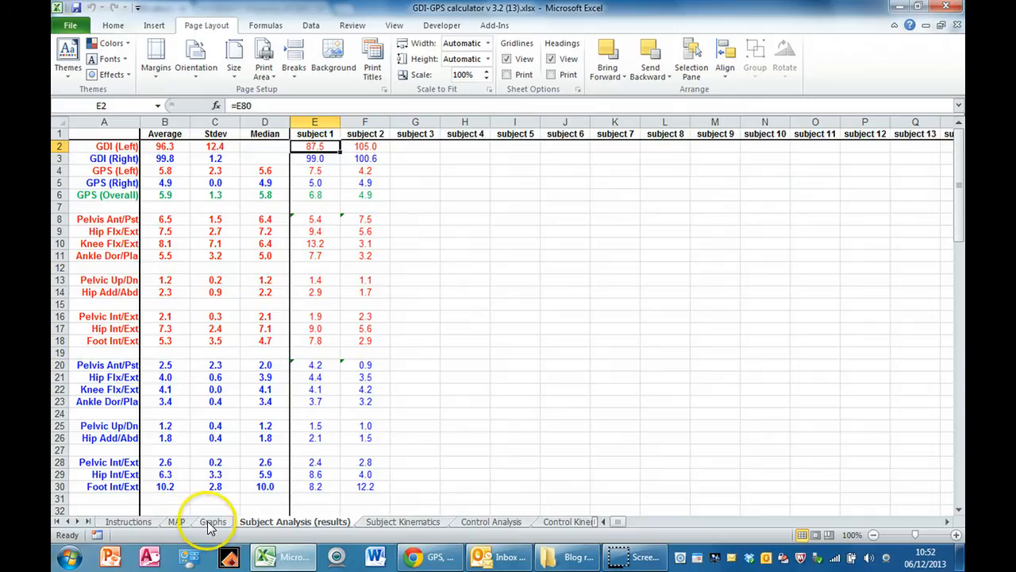
# View the Graphs and MAP sheets, then return to Subject Kinematics.
pyautogui.click(212, 522)
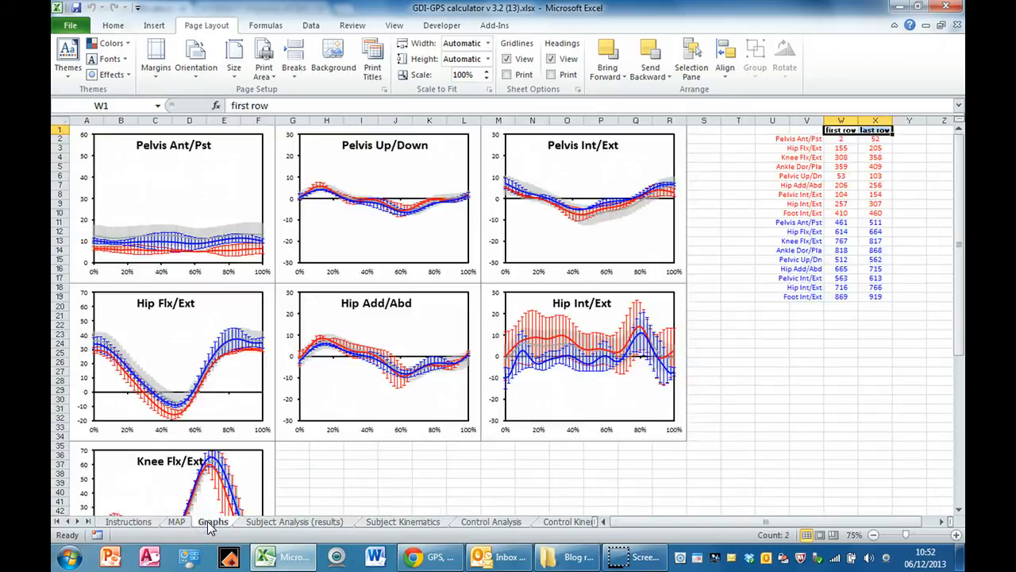
pyautogui.click(176, 521)
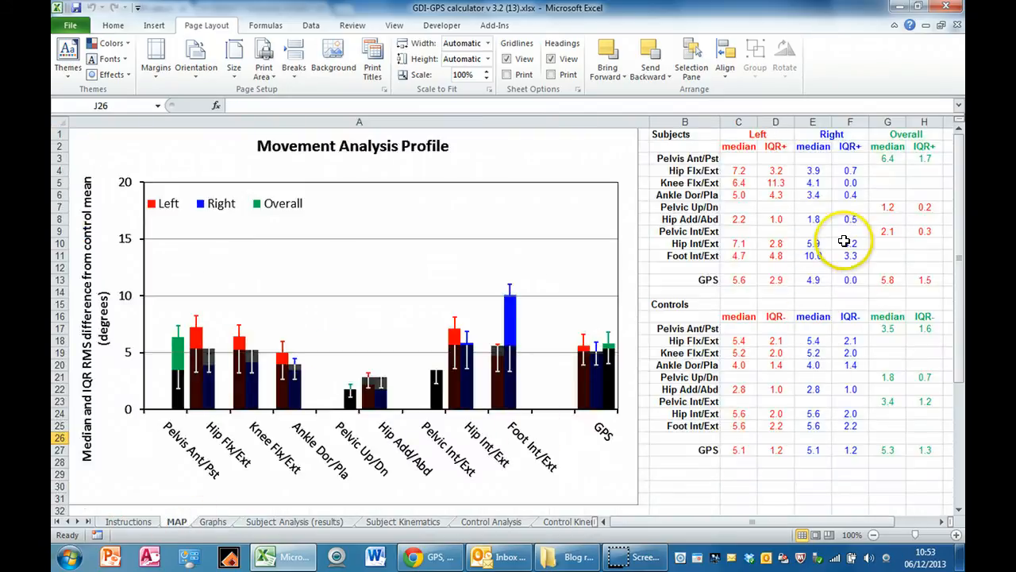
pyautogui.moveTo(838, 205)
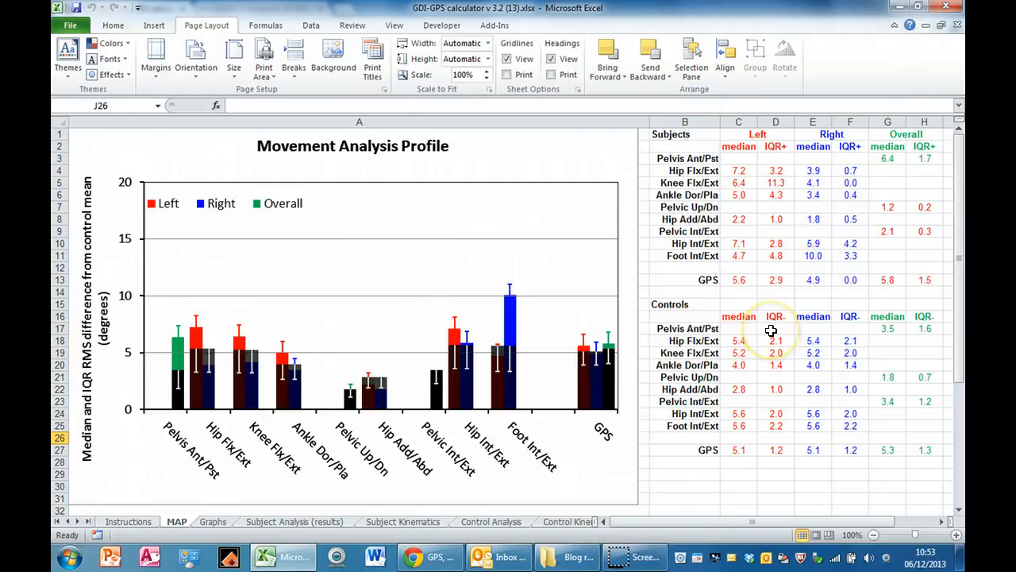
pyautogui.moveTo(412, 216)
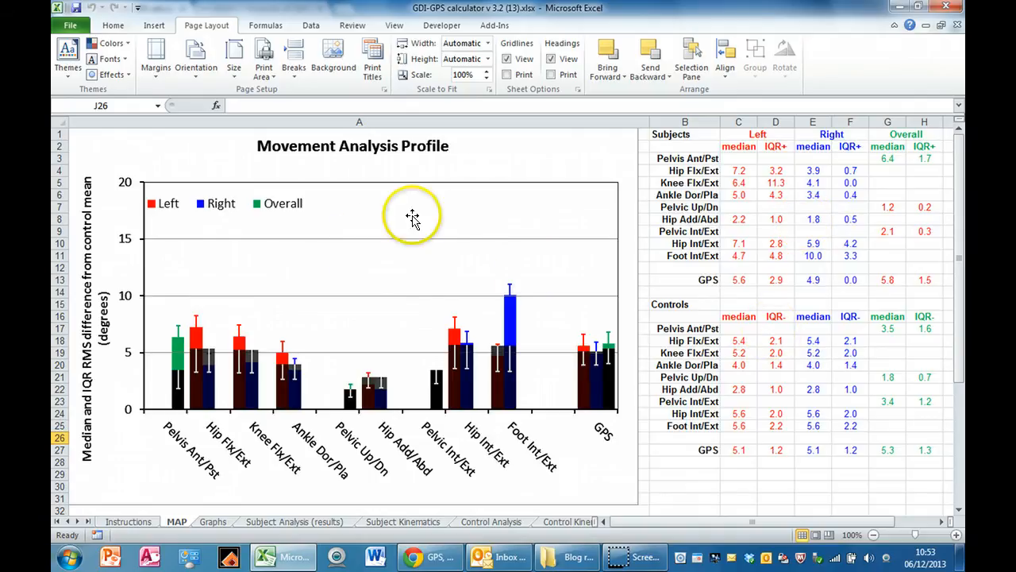
pyautogui.moveTo(332, 283)
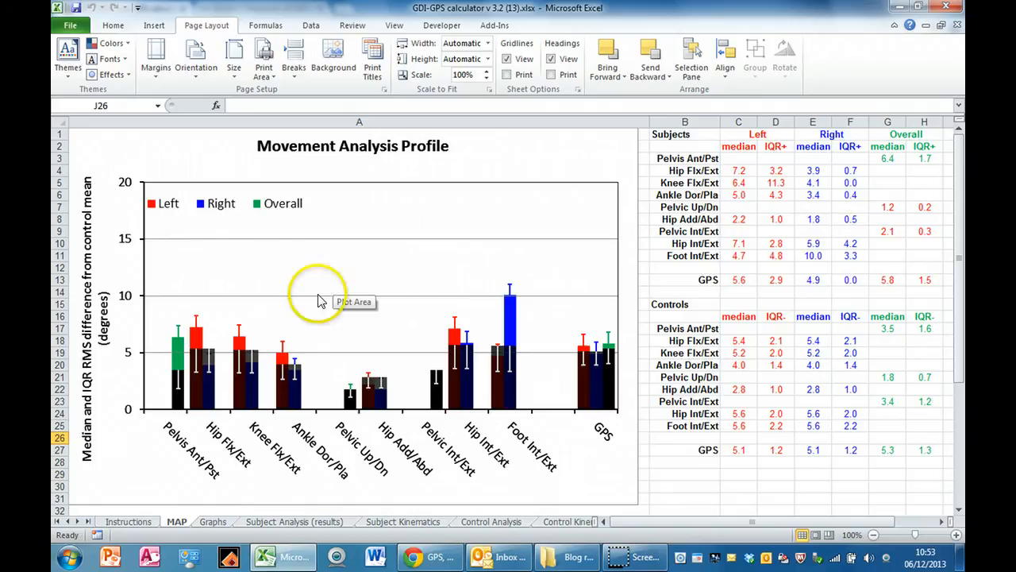
pyautogui.press('alt')
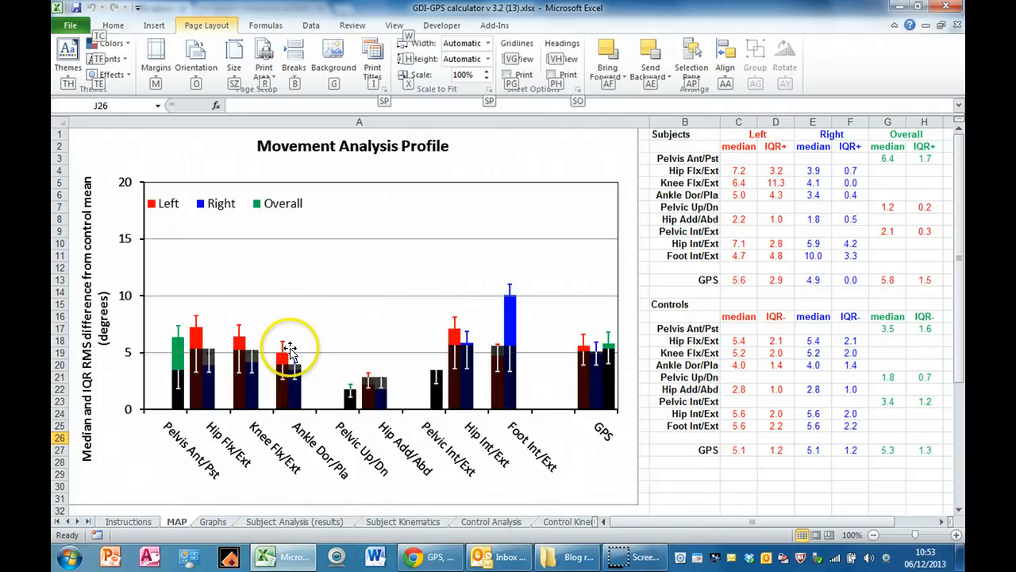
pyautogui.click(402, 522)
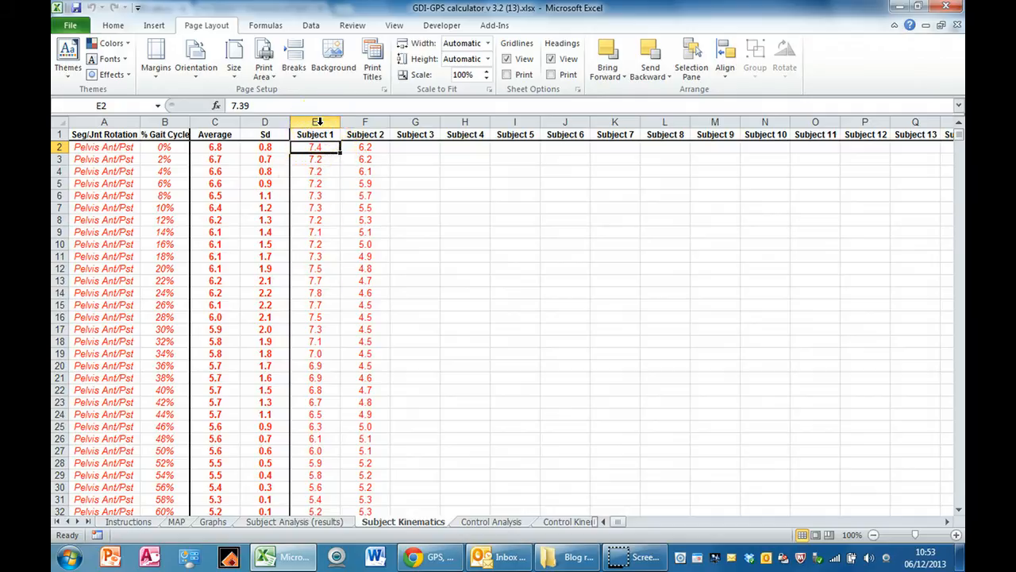
pyautogui.click(315, 122)
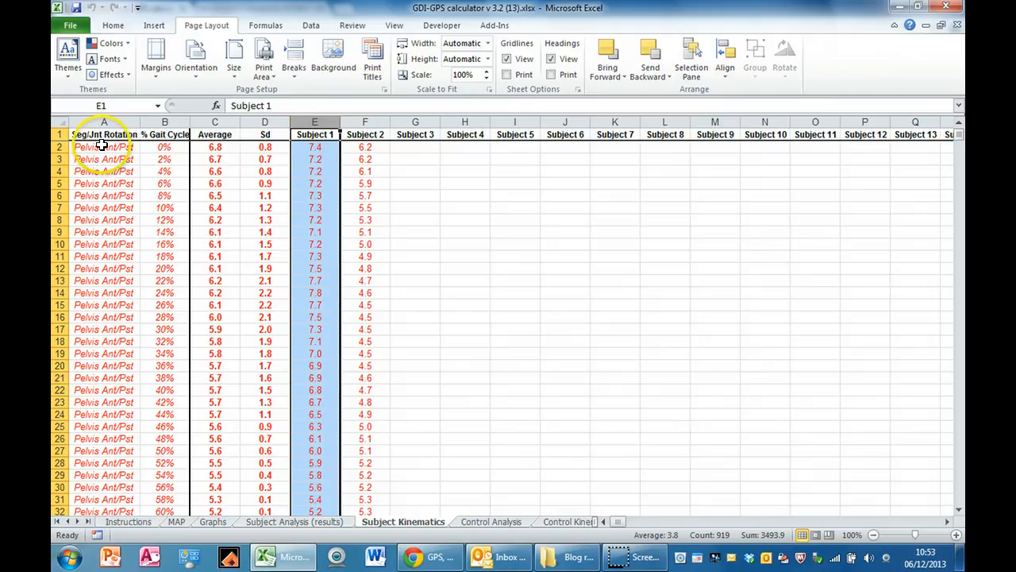
pyautogui.moveTo(98, 265)
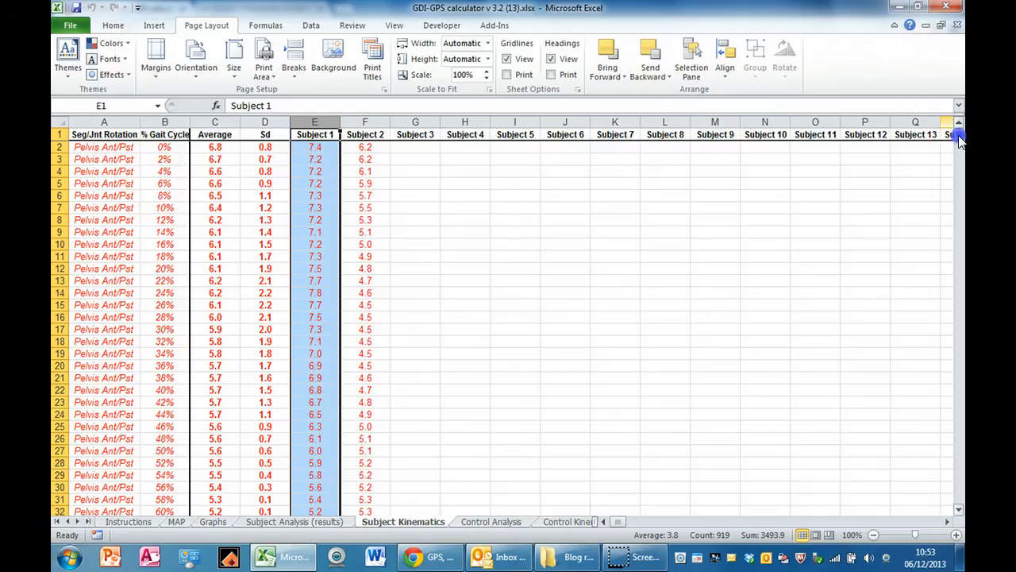
pyautogui.scroll(-3)
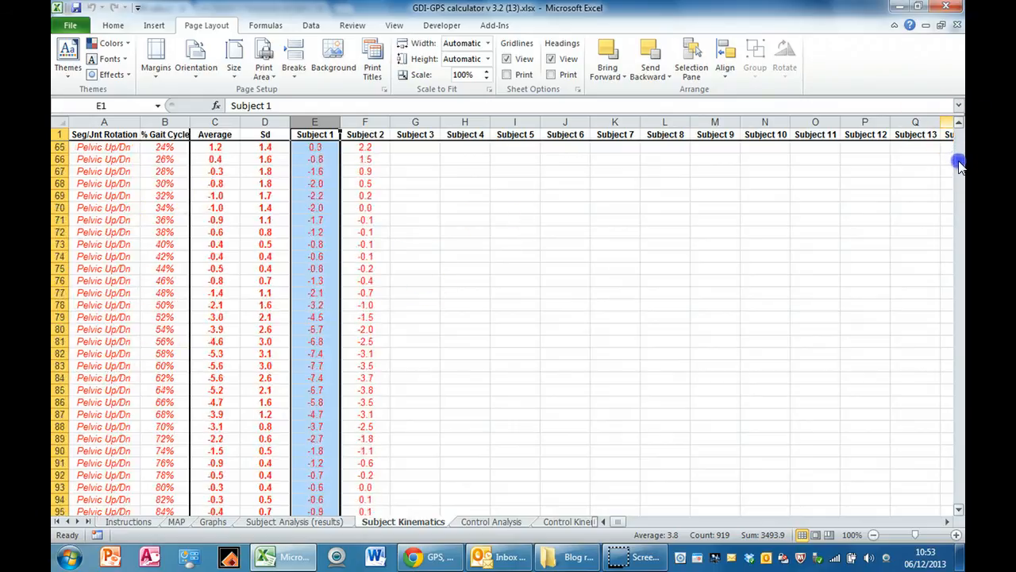
pyautogui.scroll(-3)
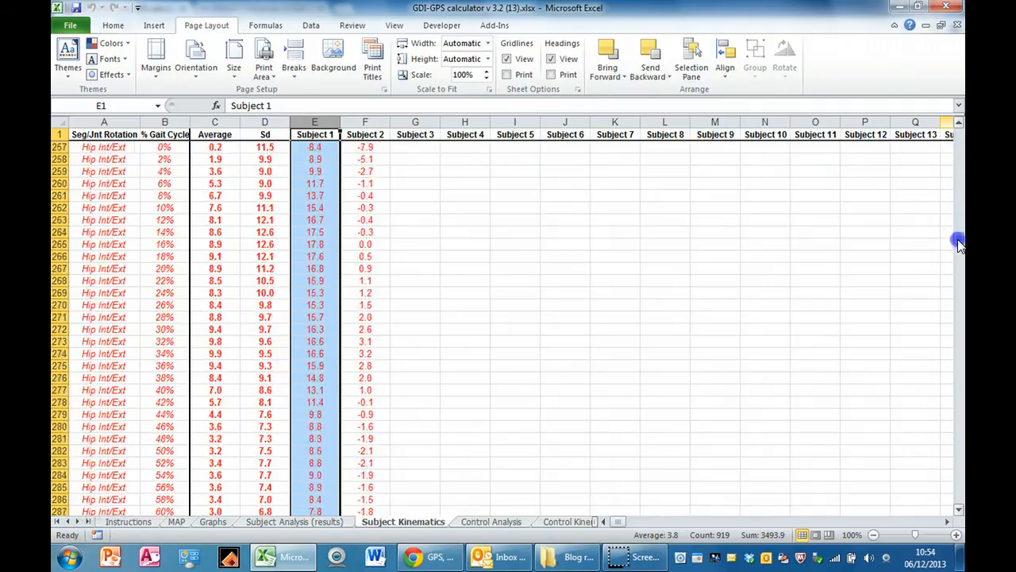
pyautogui.scroll(-3)
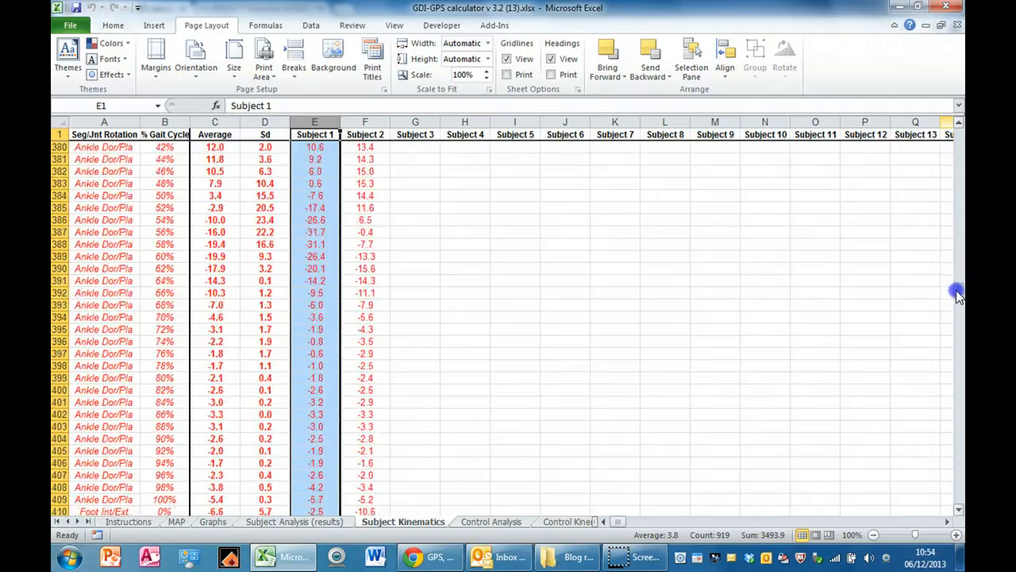
pyautogui.moveTo(957, 290); pyautogui.dragTo(956, 349)
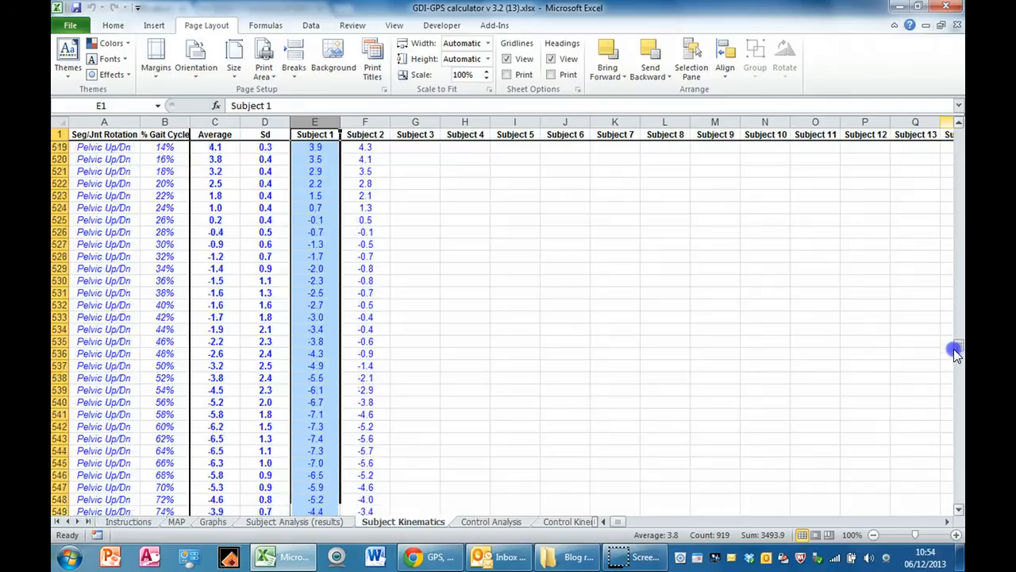
pyautogui.scroll(-3)
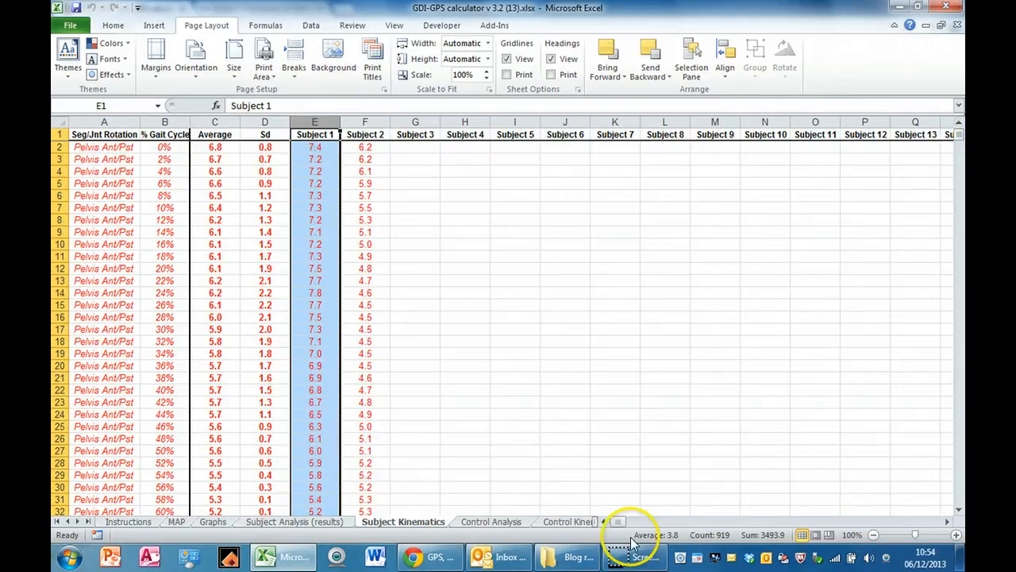
pyautogui.click(828, 522)
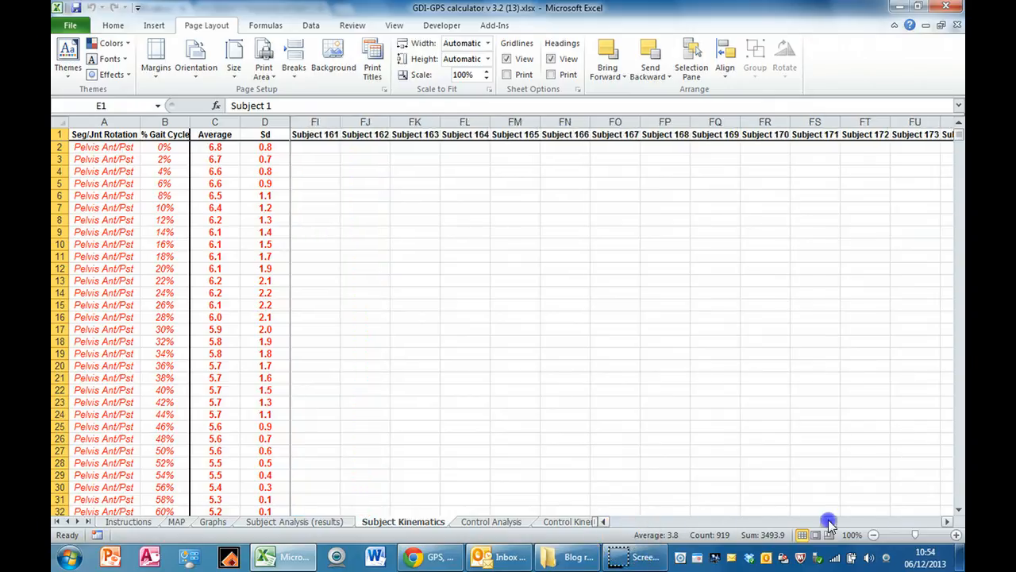
pyautogui.click(946, 520)
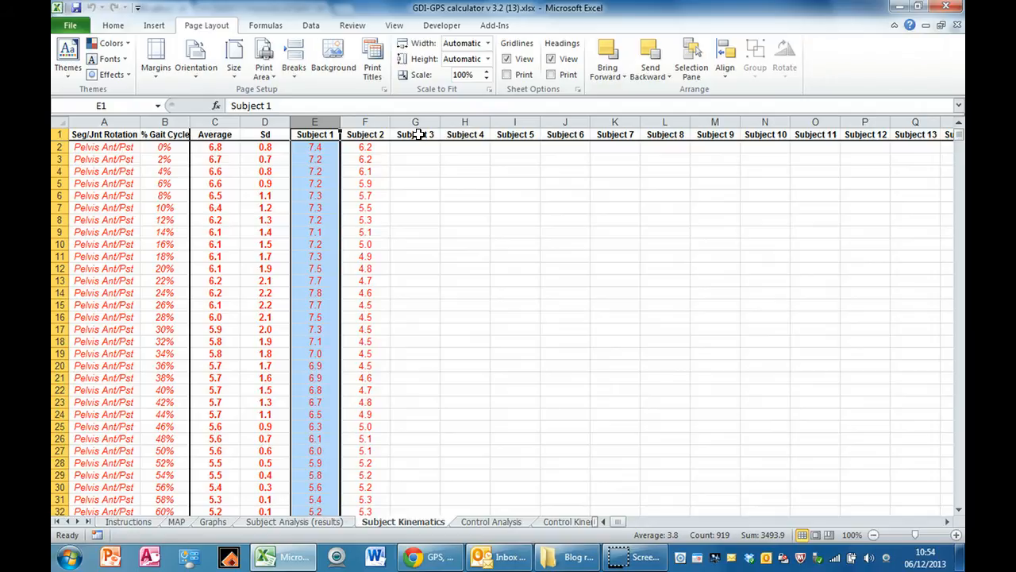
pyautogui.moveTo(427, 173)
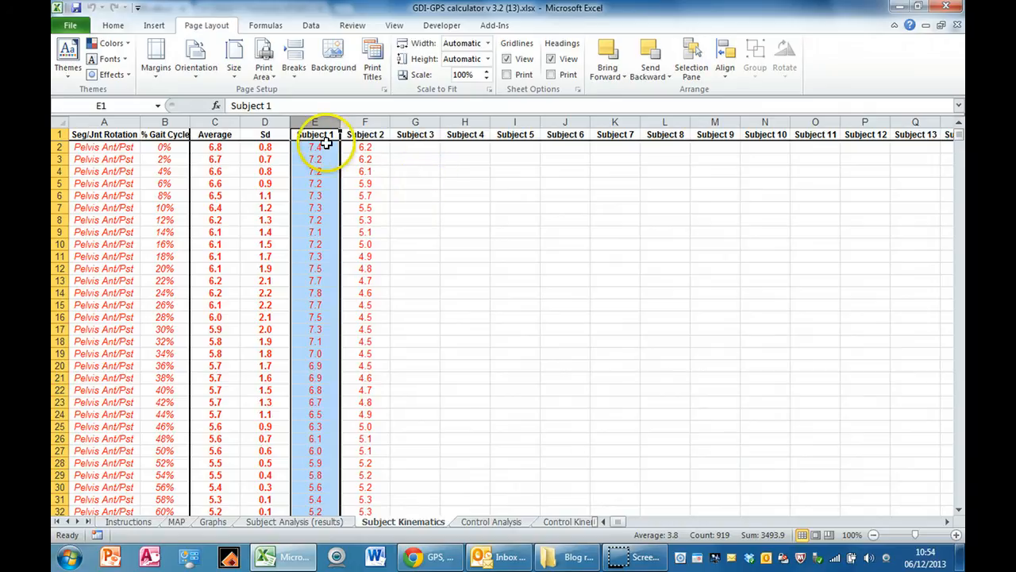
pyautogui.moveTo(482, 381)
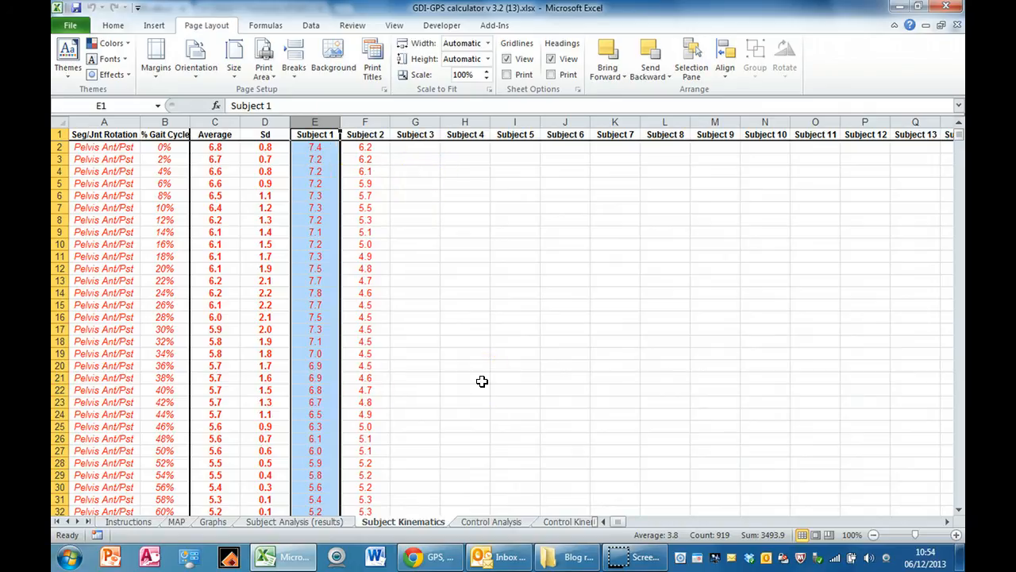
pyautogui.moveTo(946, 149)
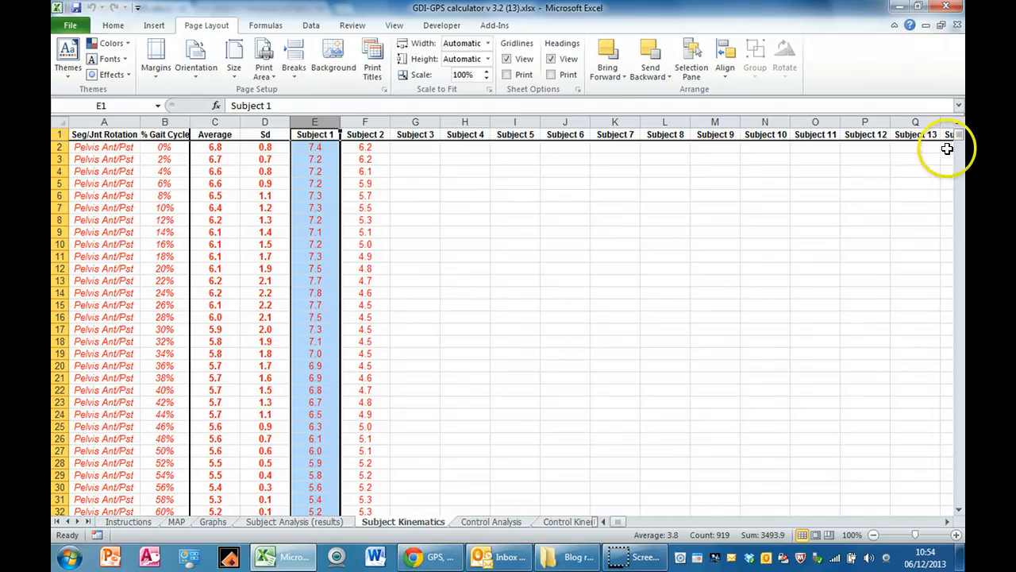
pyautogui.scroll(-3)
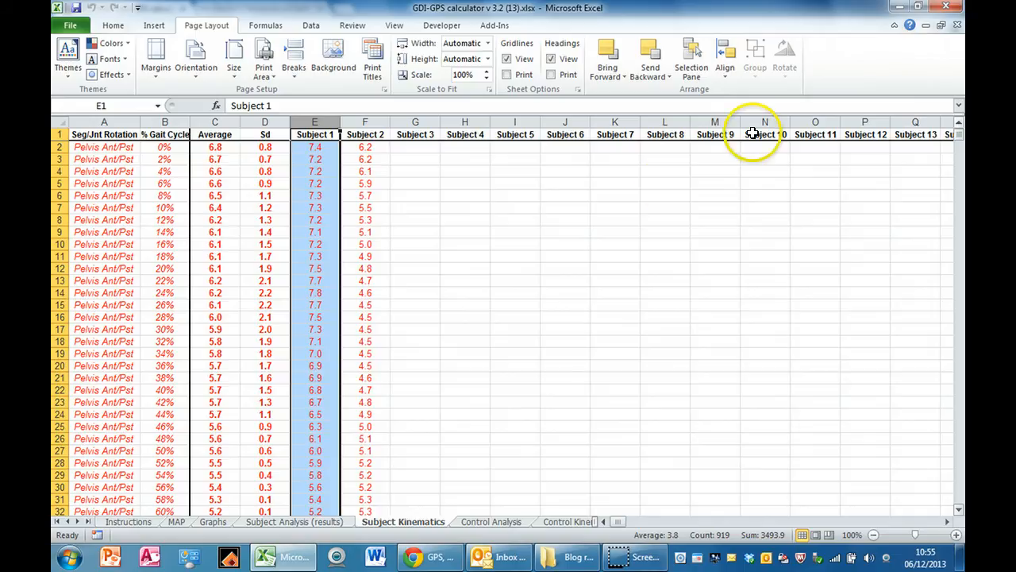
pyautogui.moveTo(312, 147)
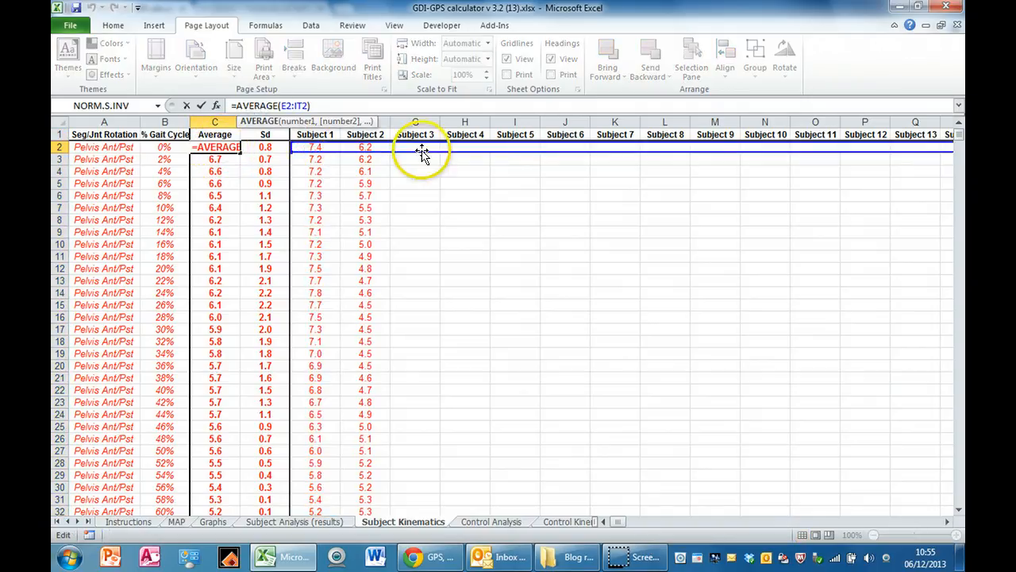
pyautogui.moveTo(508, 191)
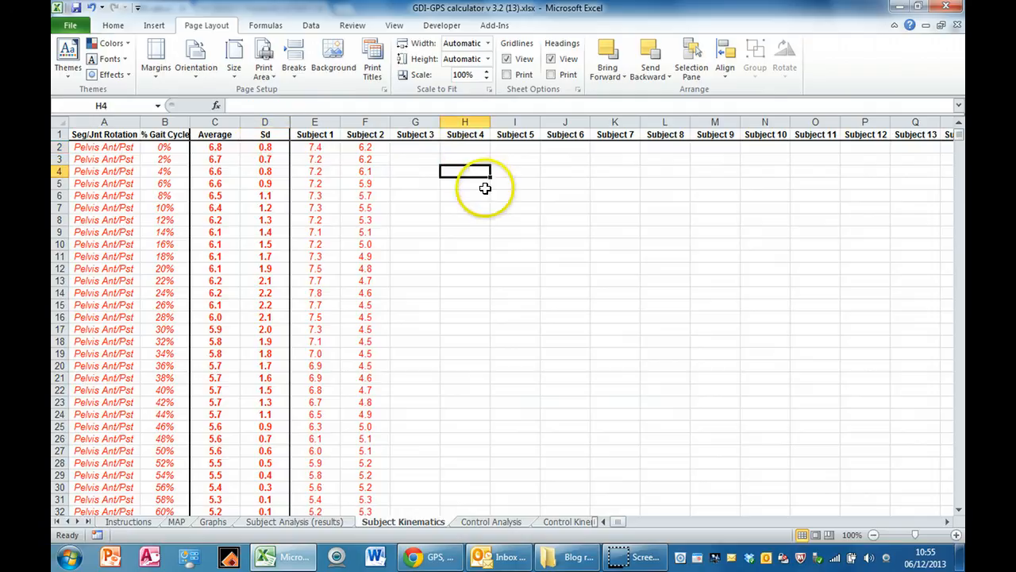
pyautogui.click(516, 219)
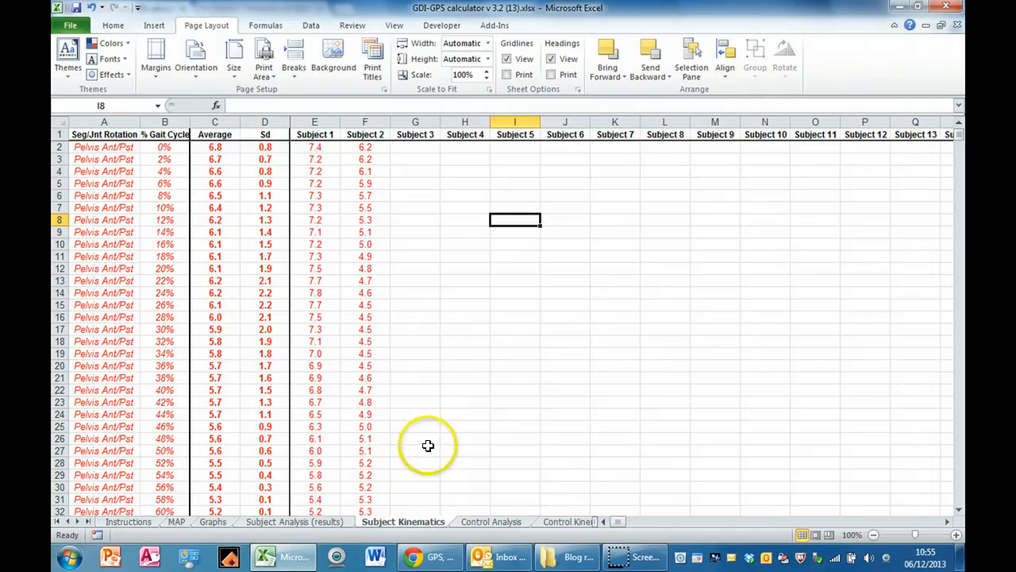
pyautogui.moveTo(434, 453)
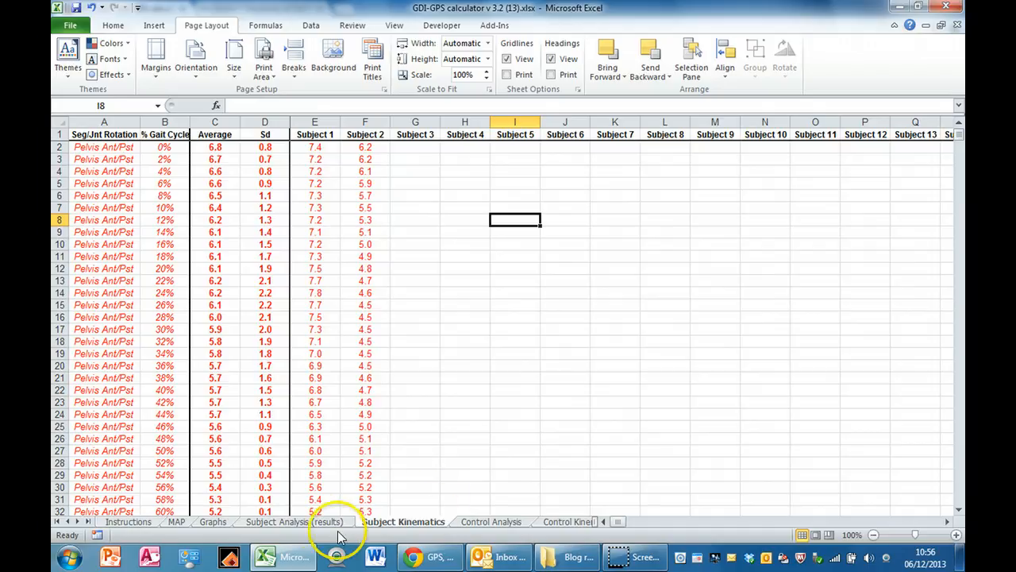
# Show Subject Analysis (results) and scroll across the subject columns and back to Subject 1.
pyautogui.click(294, 522)
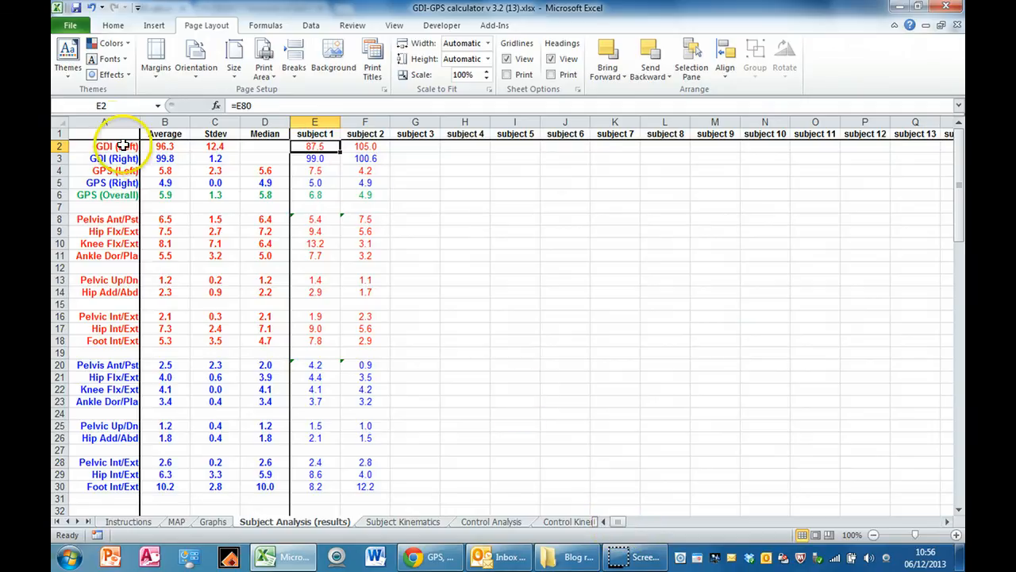
pyautogui.moveTo(104, 390)
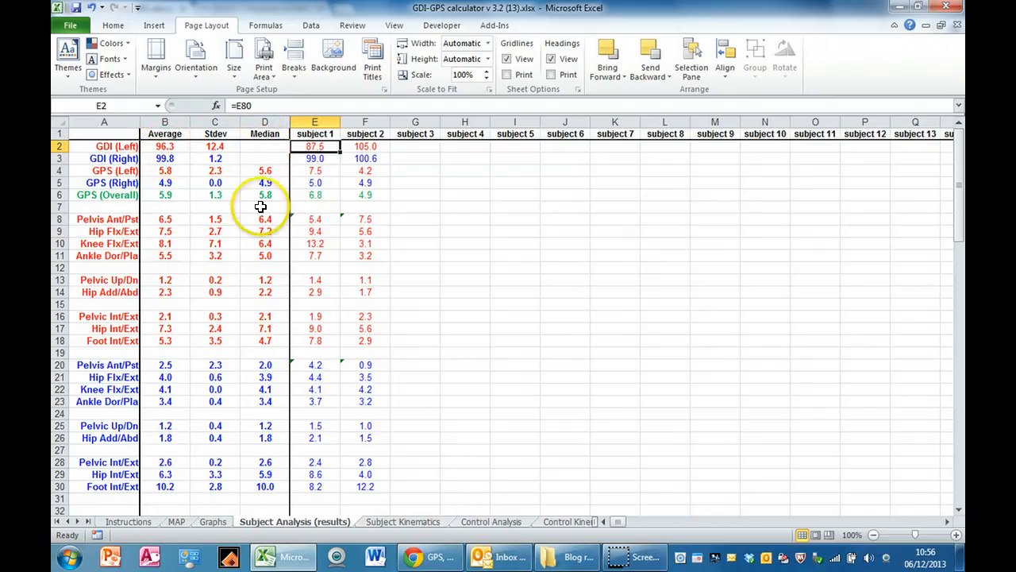
pyautogui.moveTo(350, 204)
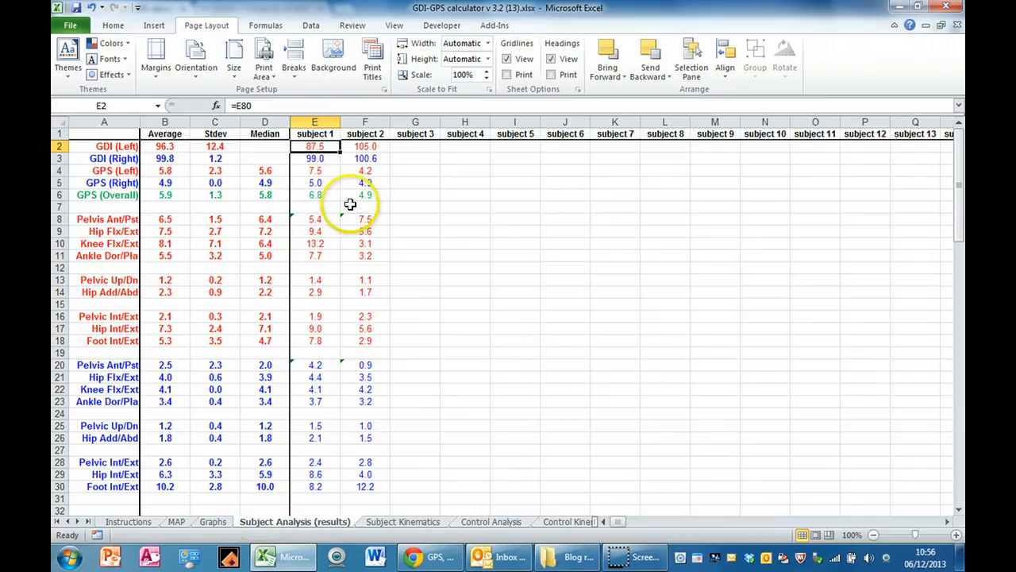
pyautogui.click(651, 522)
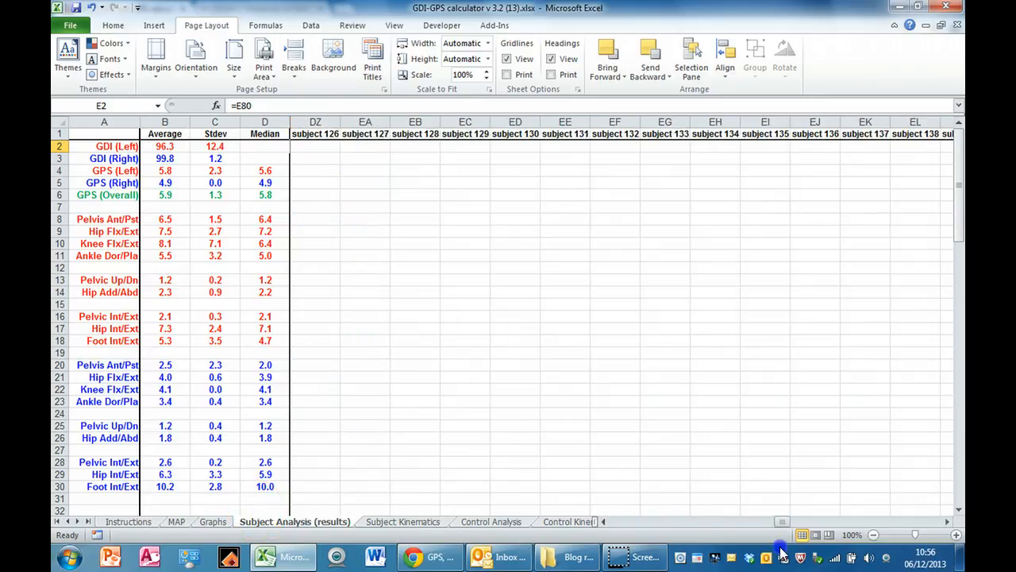
pyautogui.hscroll(-3)
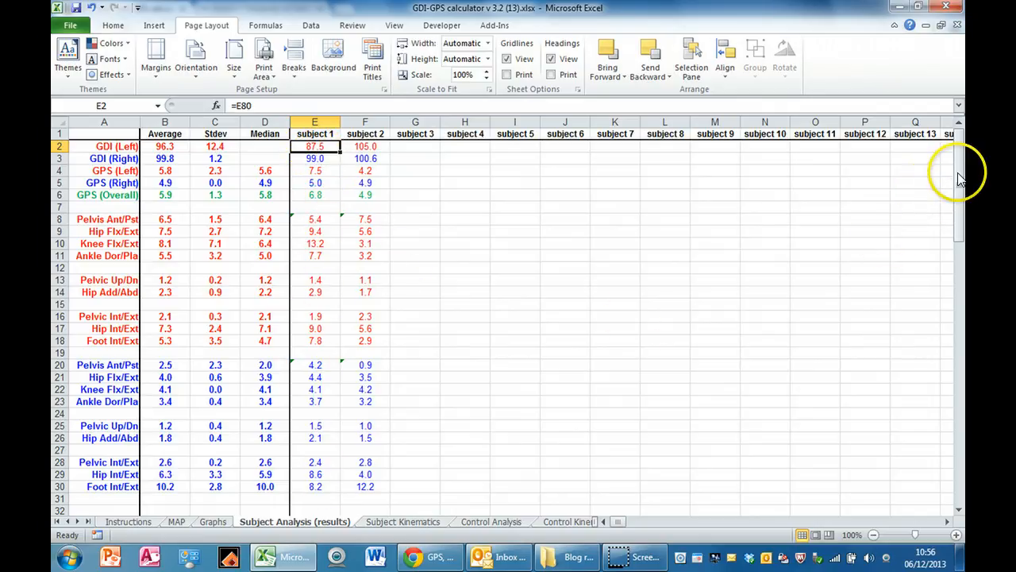
pyautogui.moveTo(958, 179); pyautogui.dragTo(958, 338)
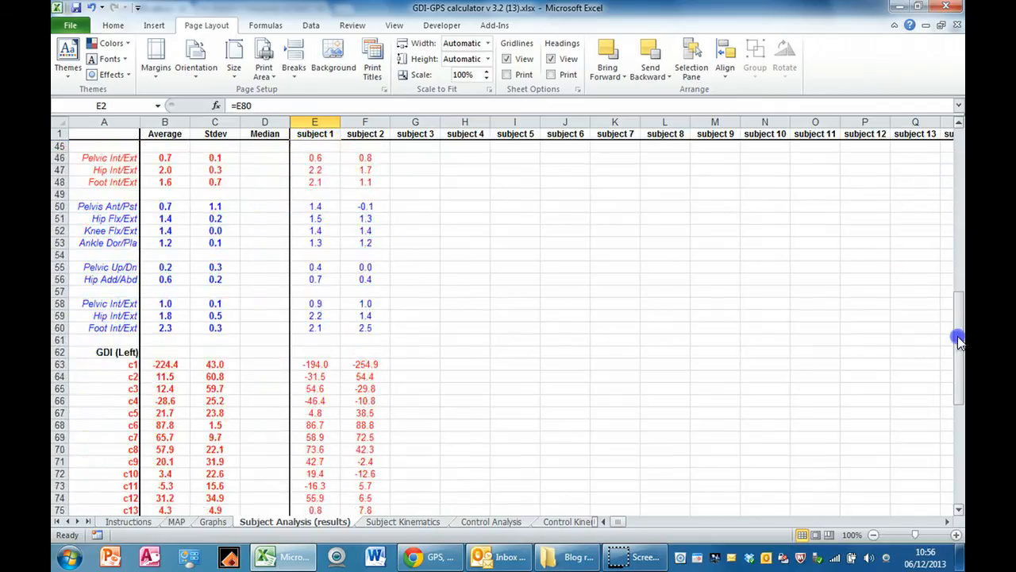
pyautogui.scroll(-3)
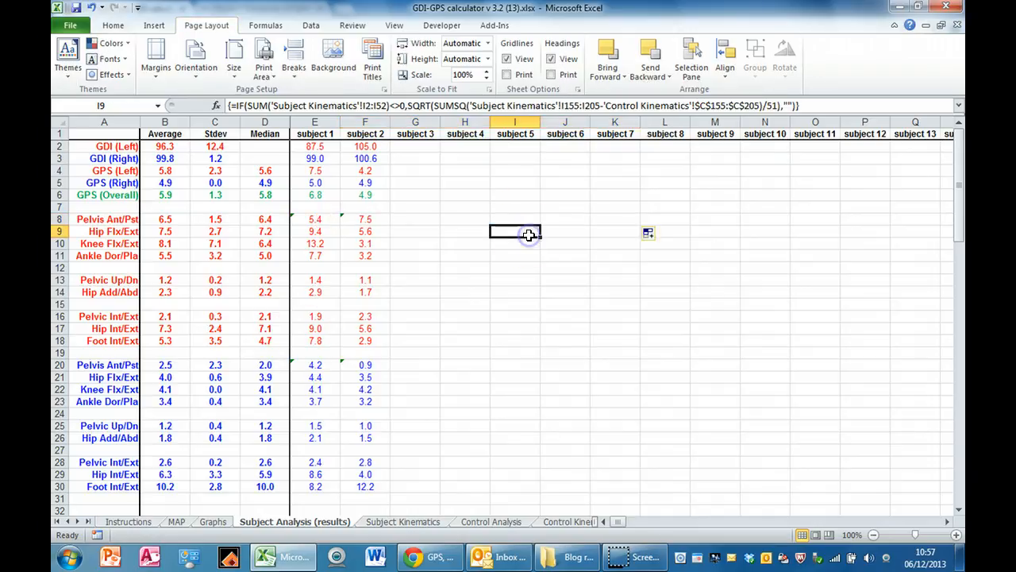
pyautogui.click(515, 267)
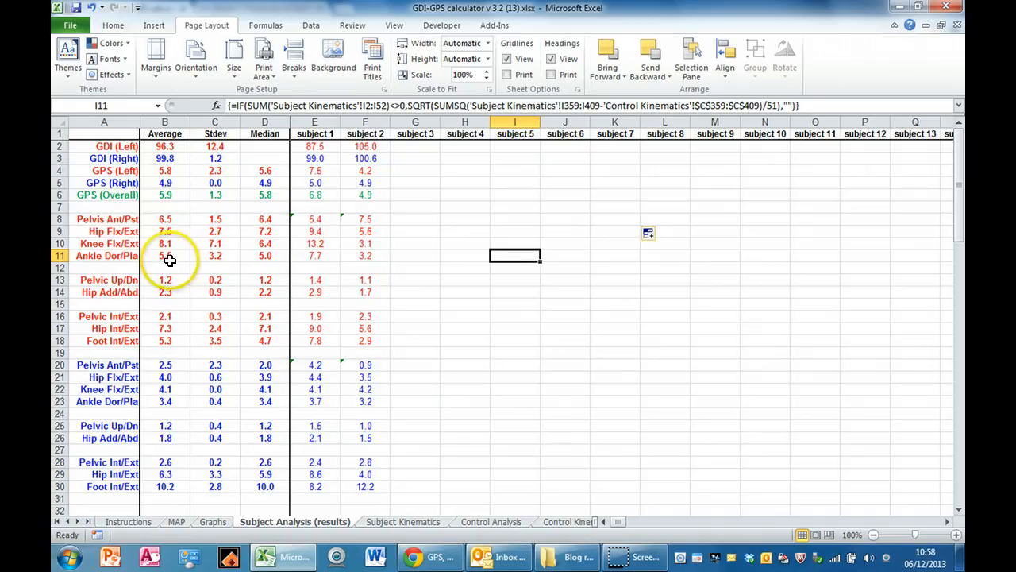
pyautogui.click(216, 255)
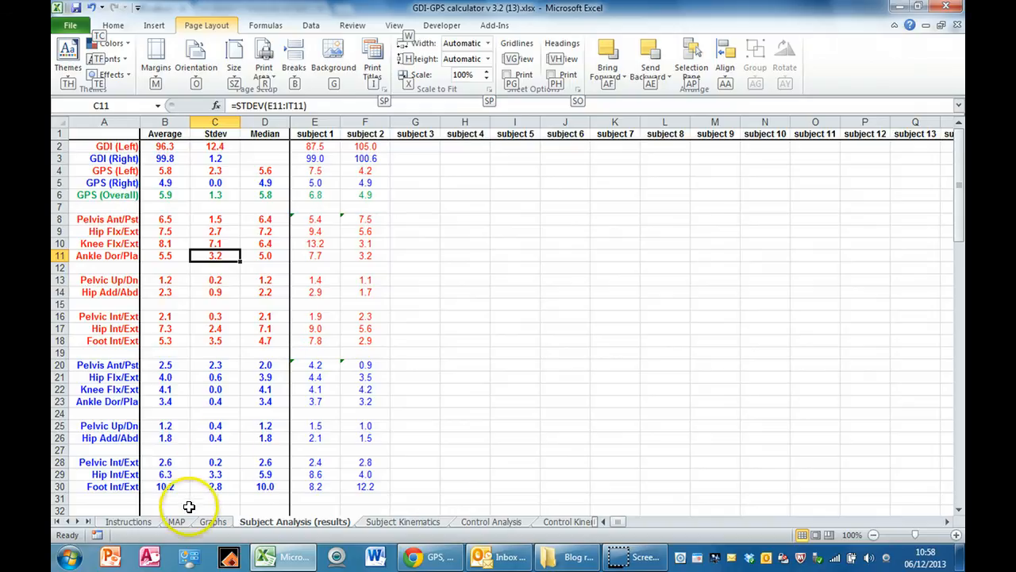
# Show the MAP sheet's Movement Analysis Profile chart with subject and control medians.
pyautogui.click(176, 522)
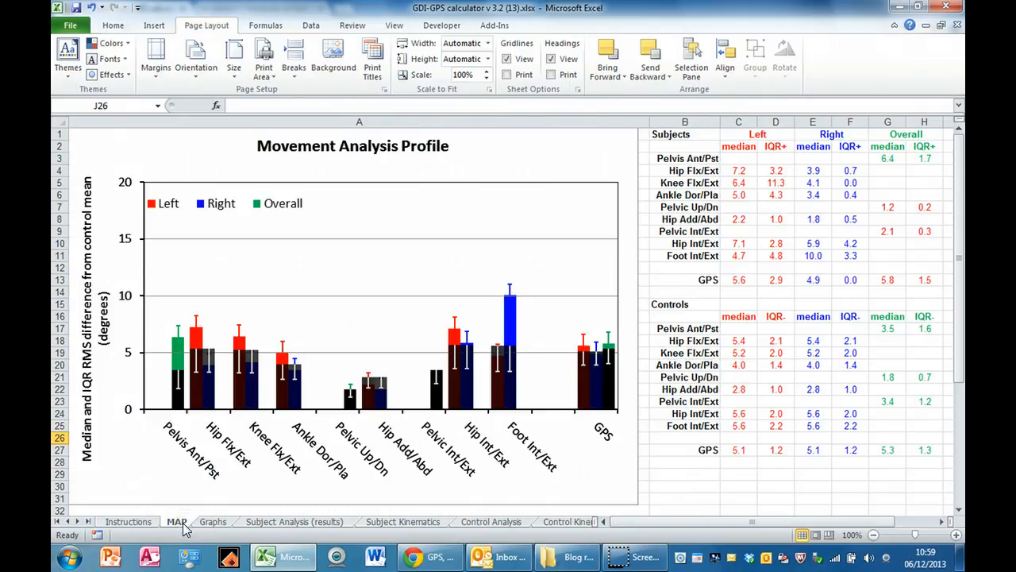
pyautogui.moveTo(847, 229)
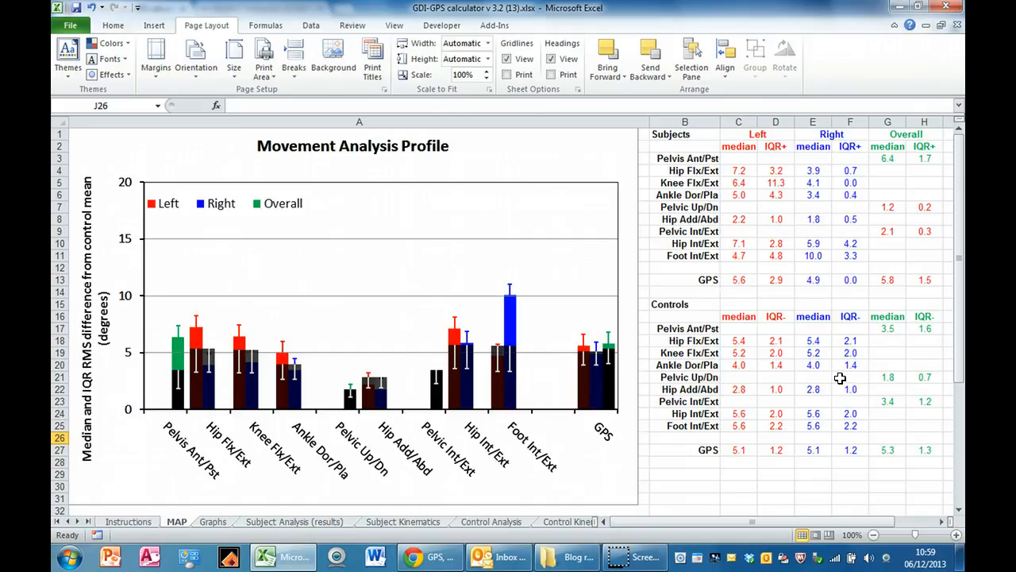
pyautogui.moveTo(333, 357)
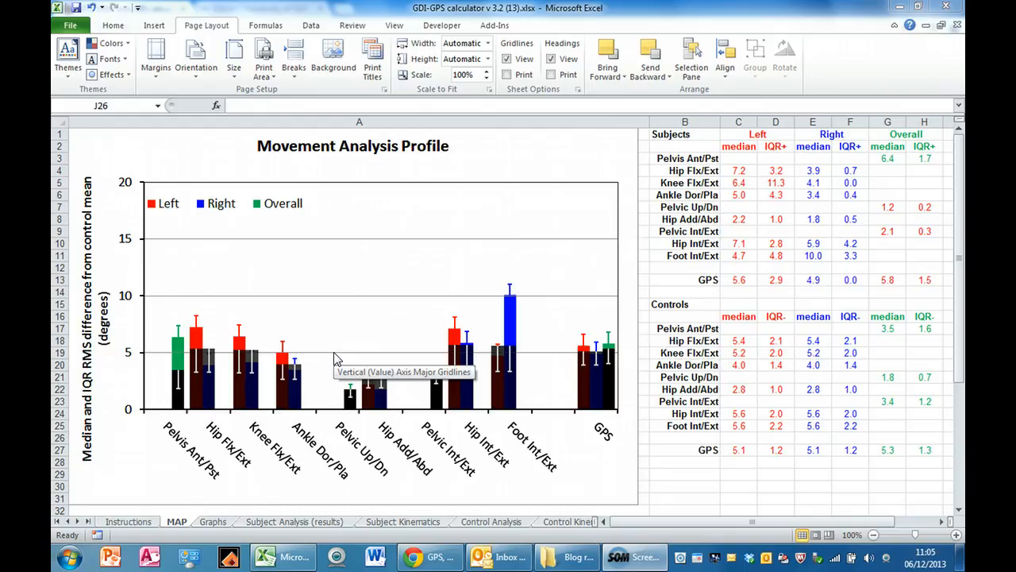
pyautogui.moveTo(336, 356)
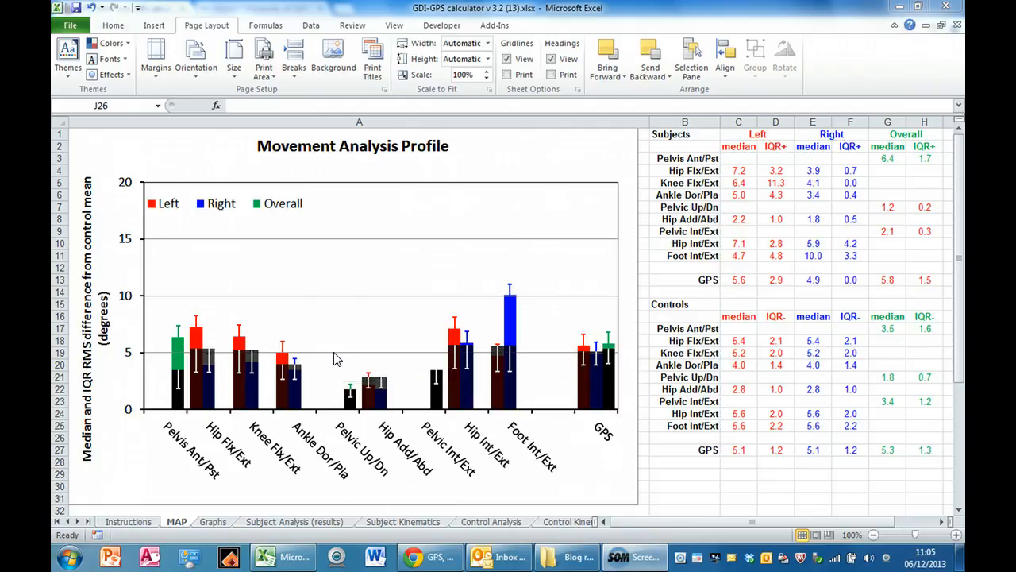